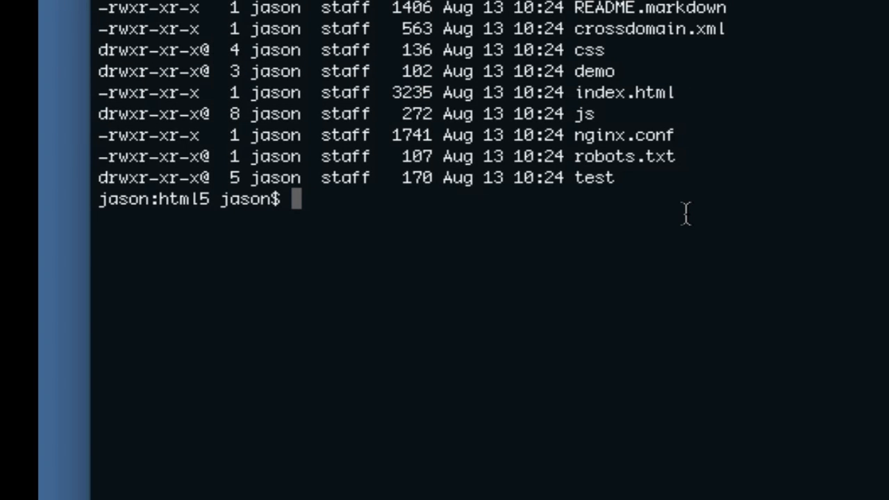
# - Run 'vim index.html' with Tab completion to open the html5 index file in Vim
pyautogui.write('vi')
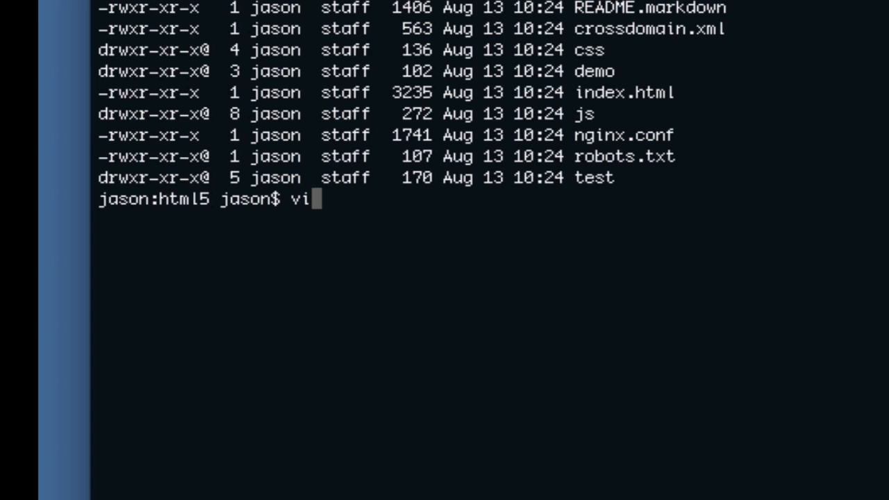
pyautogui.write('m')
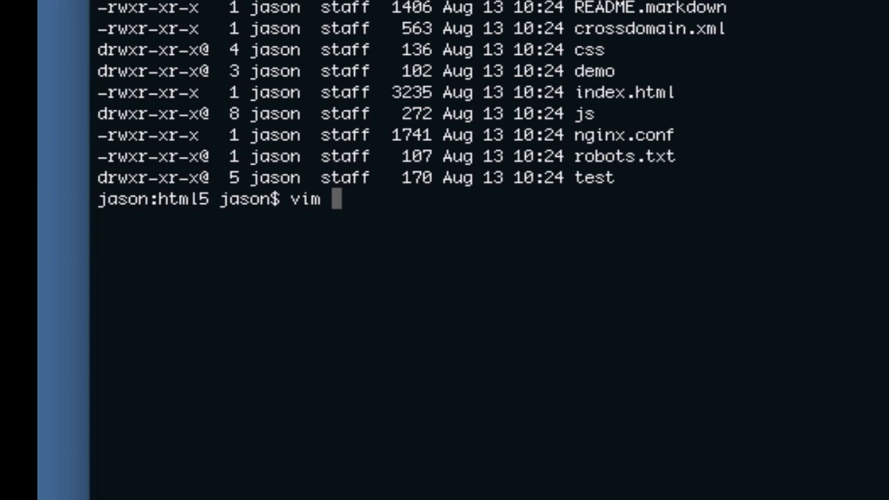
pyautogui.write('inde')
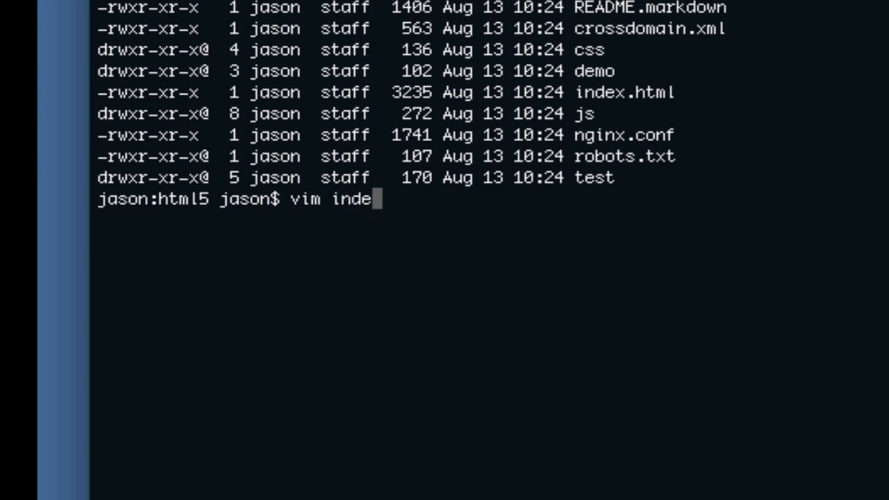
pyautogui.press('Return')
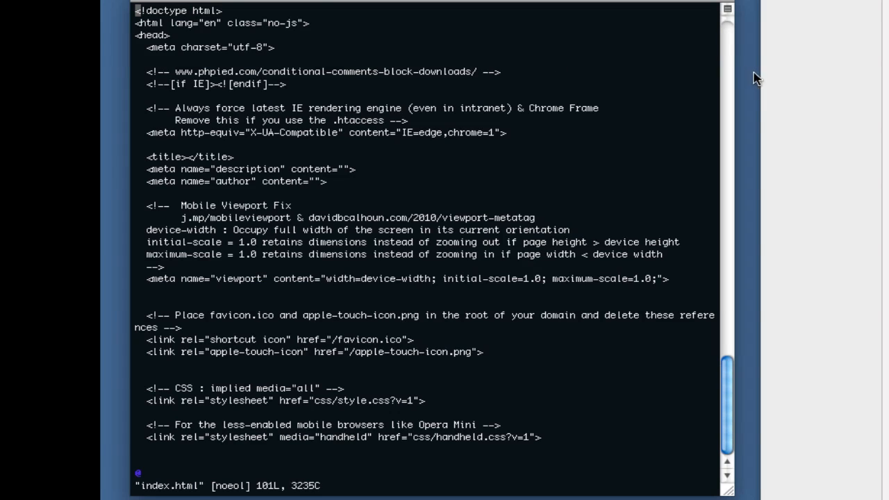
pyautogui.moveTo(752, 92)
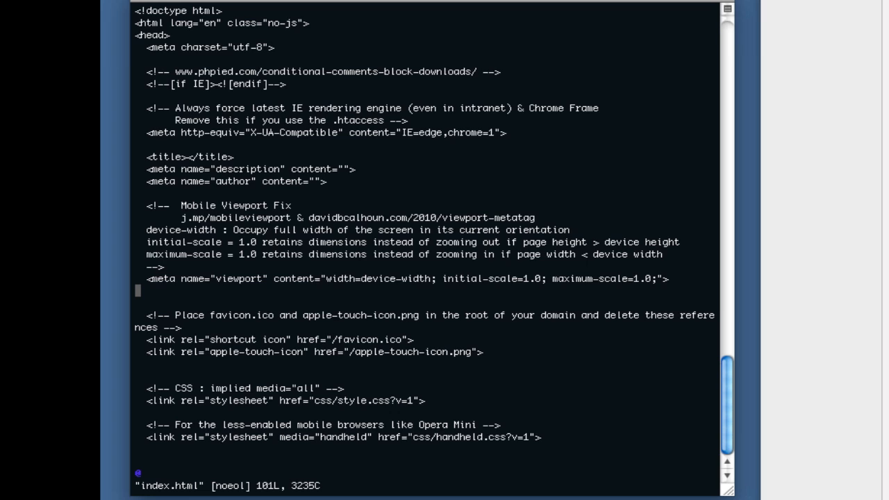
pyautogui.press('Escape')
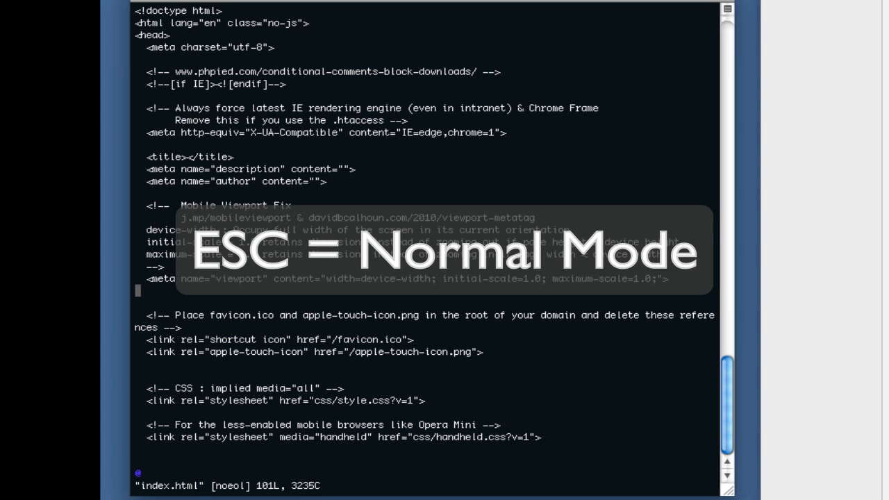
pyautogui.press('Escape')
pyautogui.write(':')
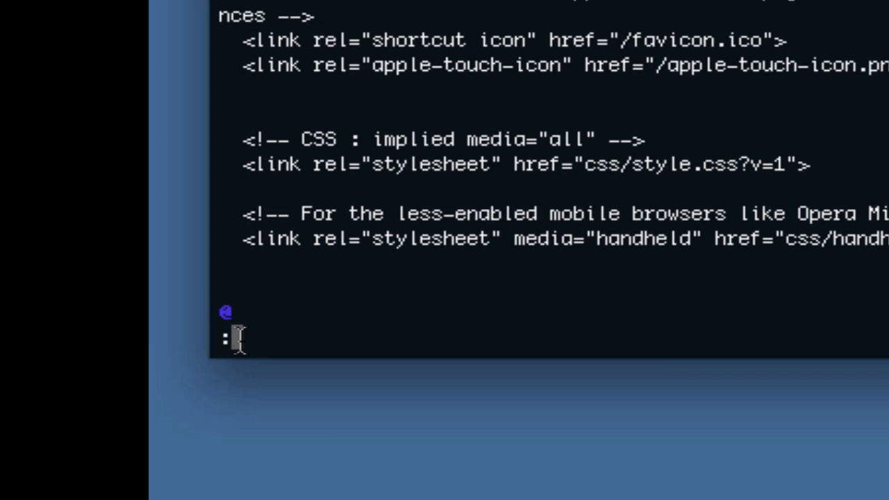
# - Quit Vim with :q! discarding changes, then enter 'vim index.html' at the prompt again
pyautogui.write('q')
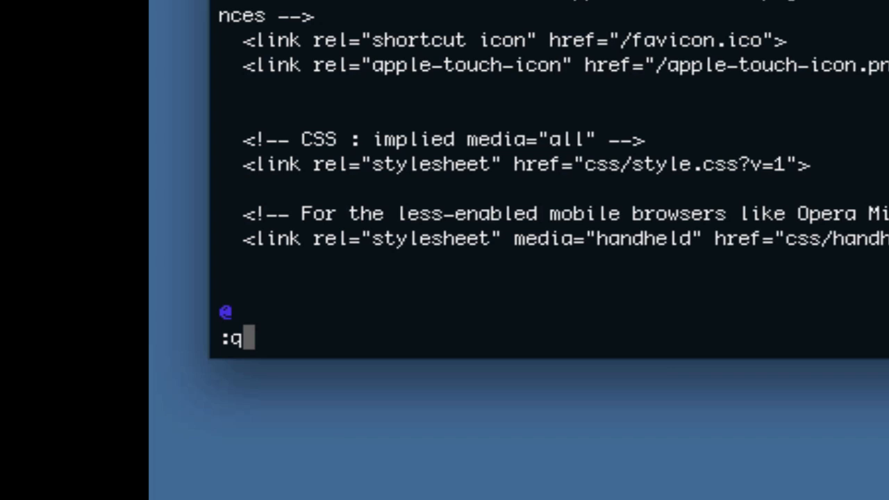
pyautogui.write('!')
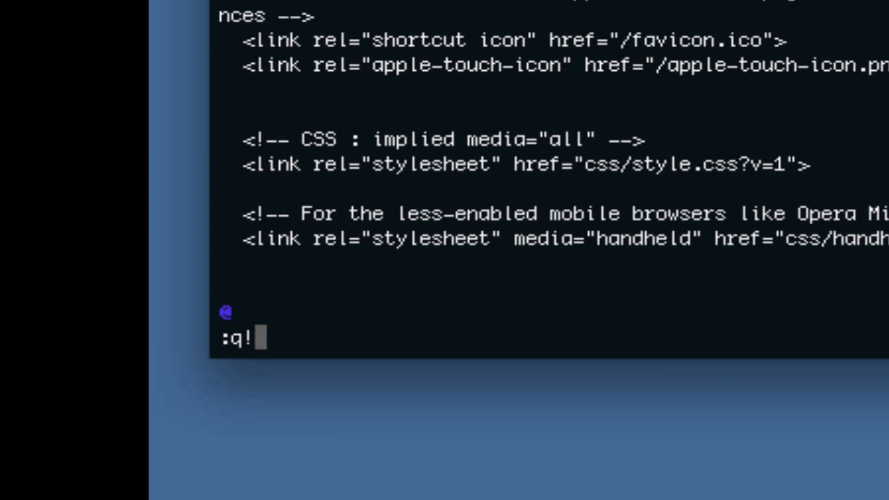
pyautogui.press('Return')
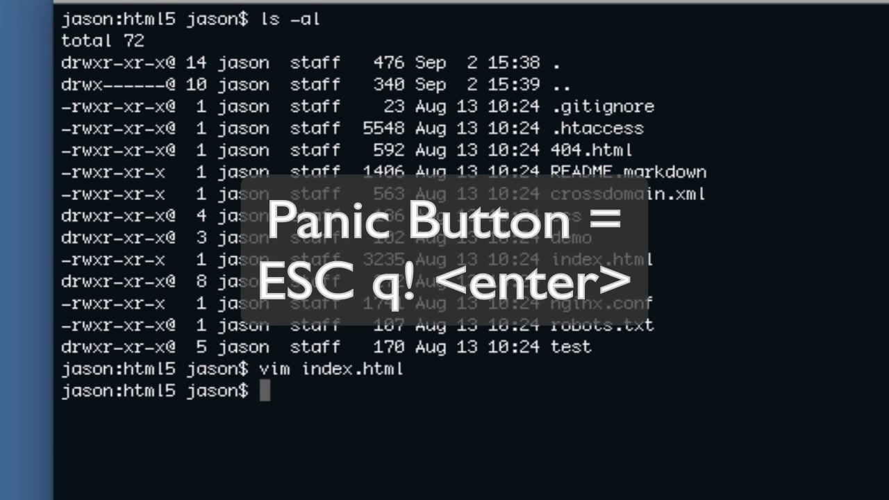
pyautogui.write('vim index.html')
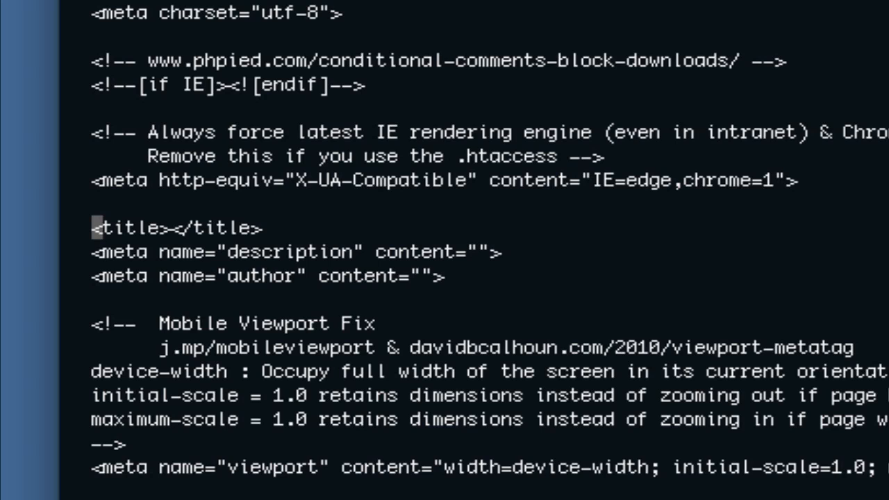
# - Scroll to the title line and insert 'typing' before <title> and 'reeee' inside </title>
pyautogui.scroll(-3)
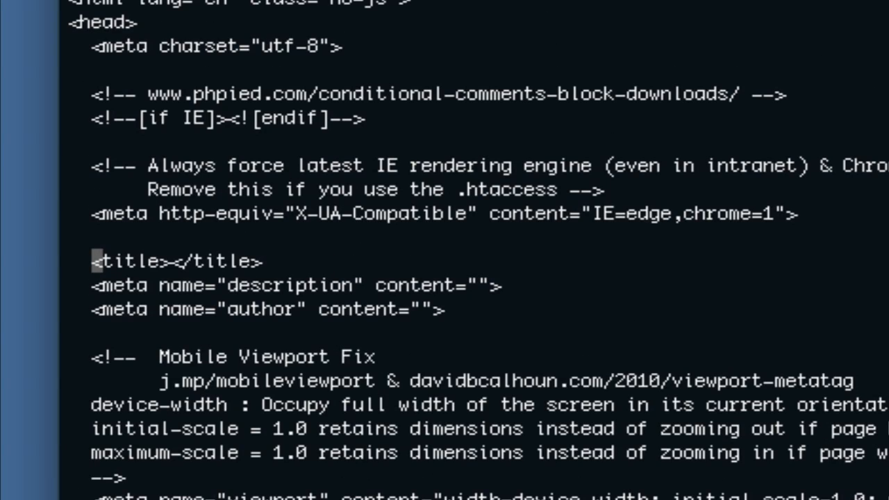
pyautogui.write('typing')
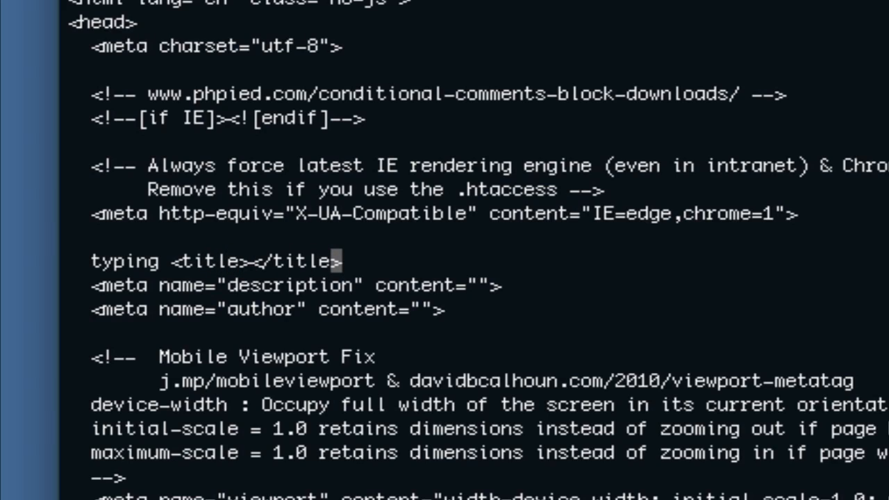
pyautogui.write('reeee')
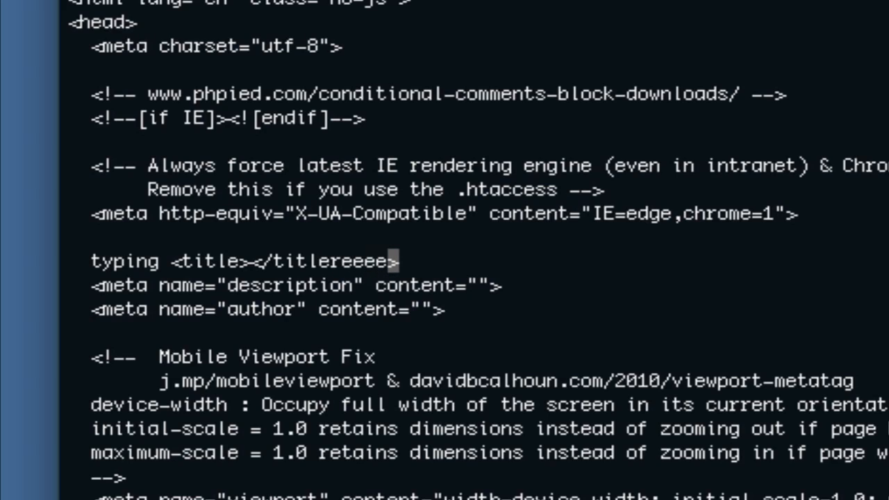
pyautogui.moveTo(49, 372)
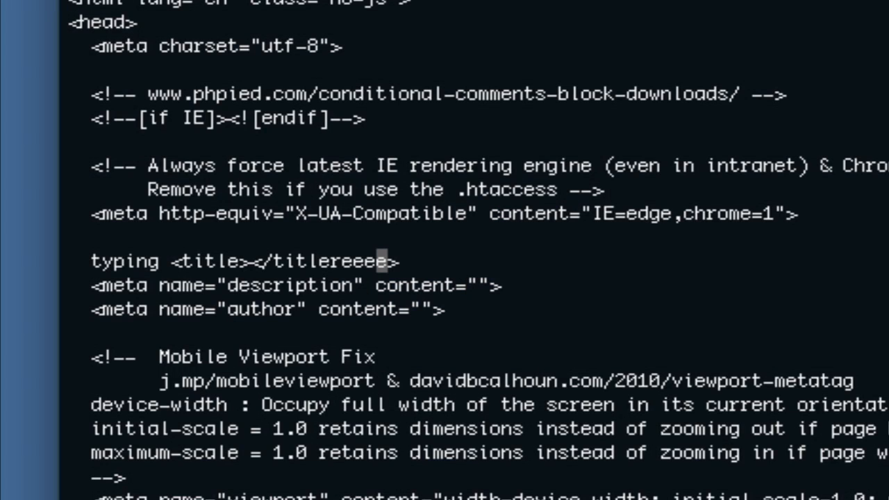
# - Undo the stray 'reeee' and add 'more type', 'beginning' and 'ending' around the title line
pyautogui.press('Backspace')
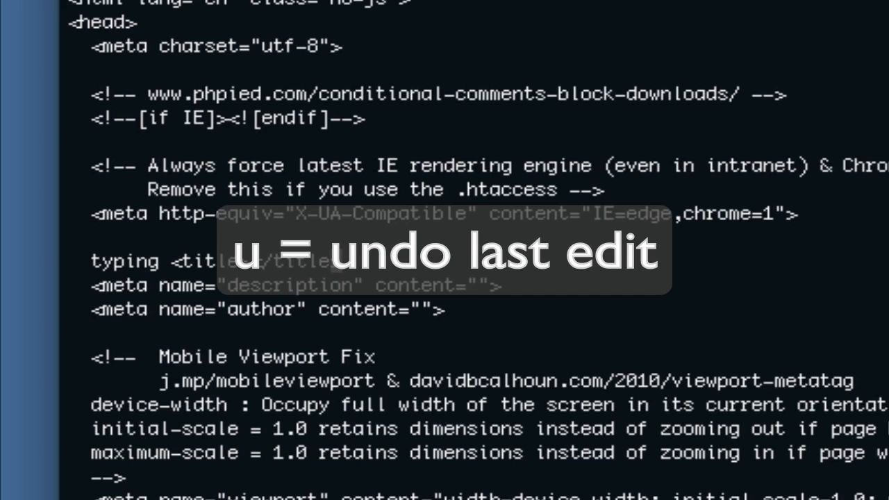
pyautogui.press('u')
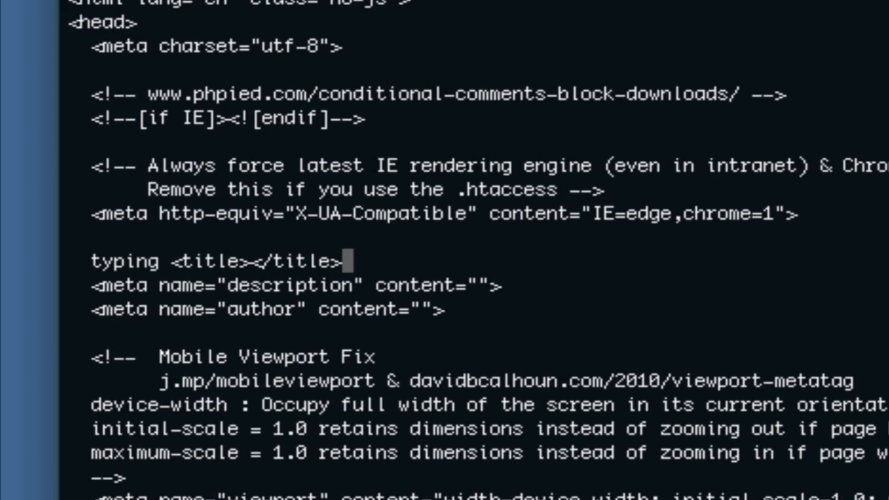
pyautogui.write('mo')
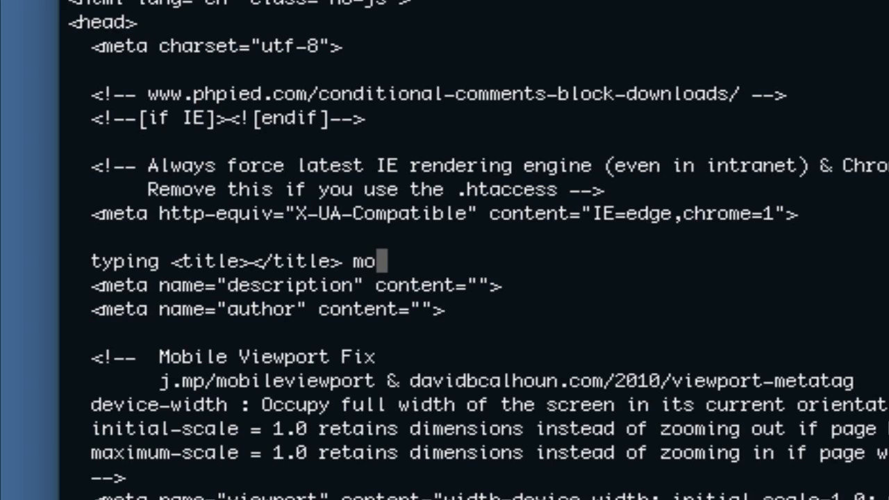
pyautogui.write('re type')
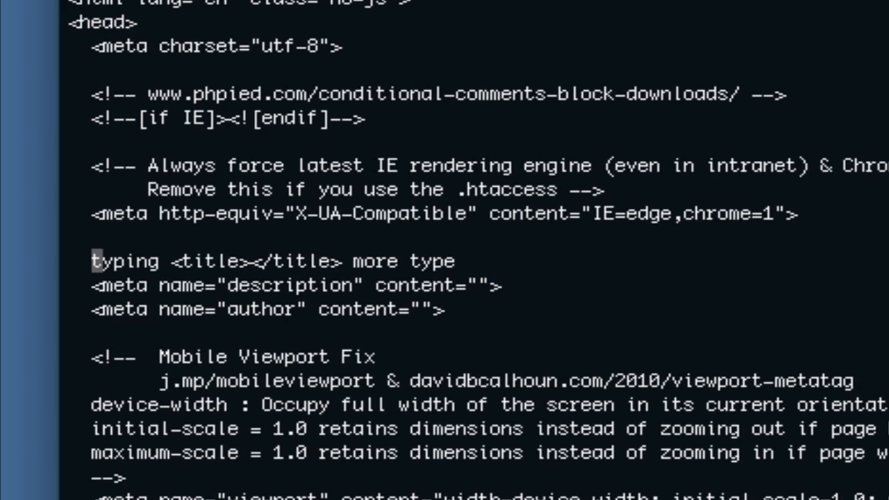
pyautogui.write('b')
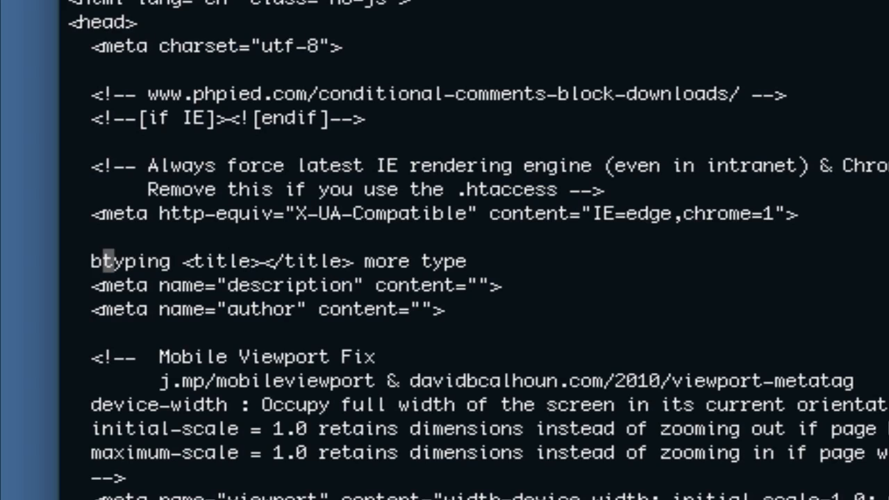
pyautogui.write('eginning')
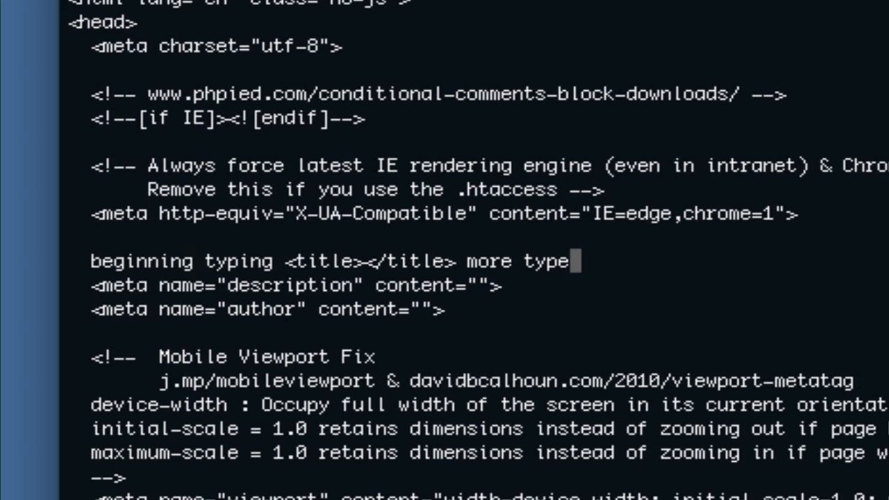
pyautogui.write('ending')
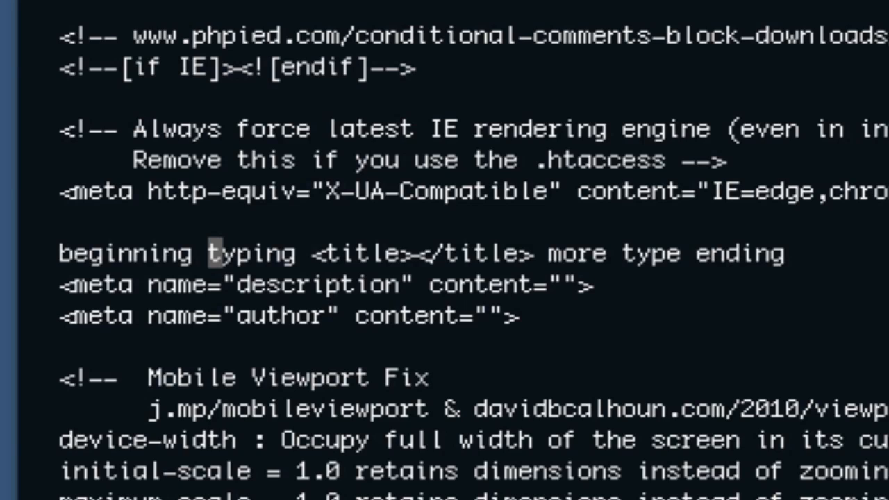
# - Type 'replace' so the line reads 'beginning replace <title></title> more type ending'
pyautogui.write('z')
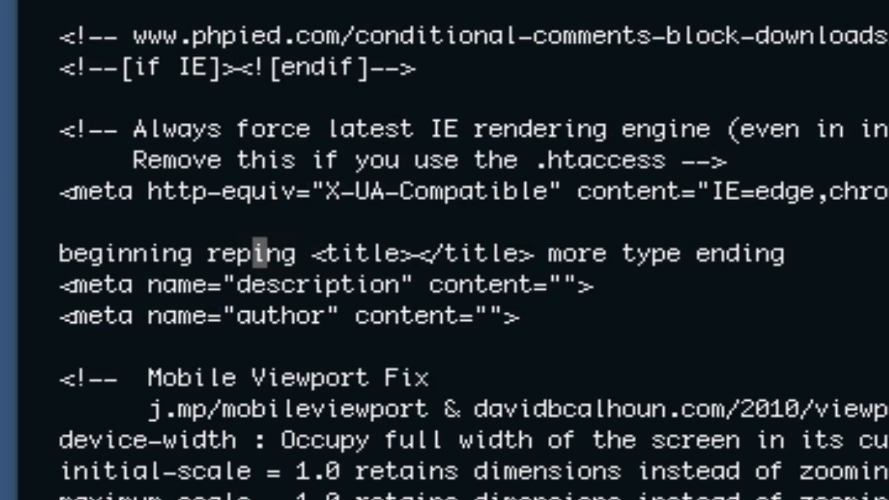
pyautogui.write('replace')
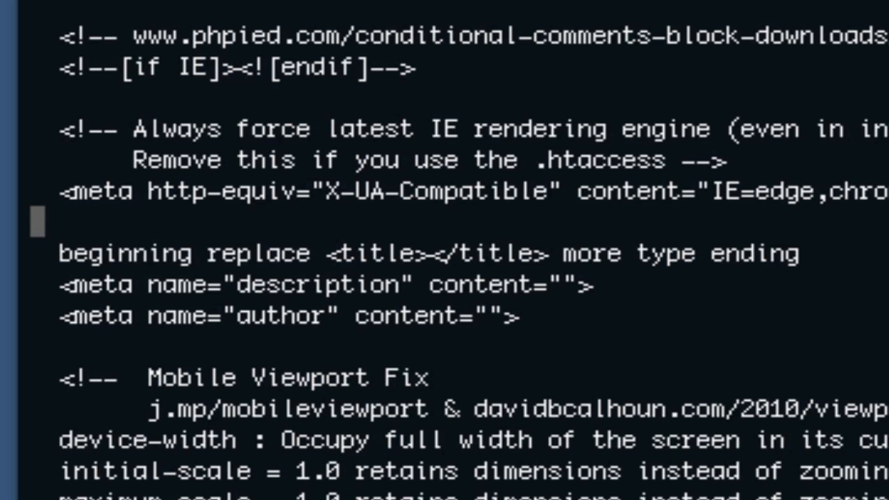
# - Delete the extra words and the whole practice title line, leaving Vim for the shell
pyautogui.click(109, 252)
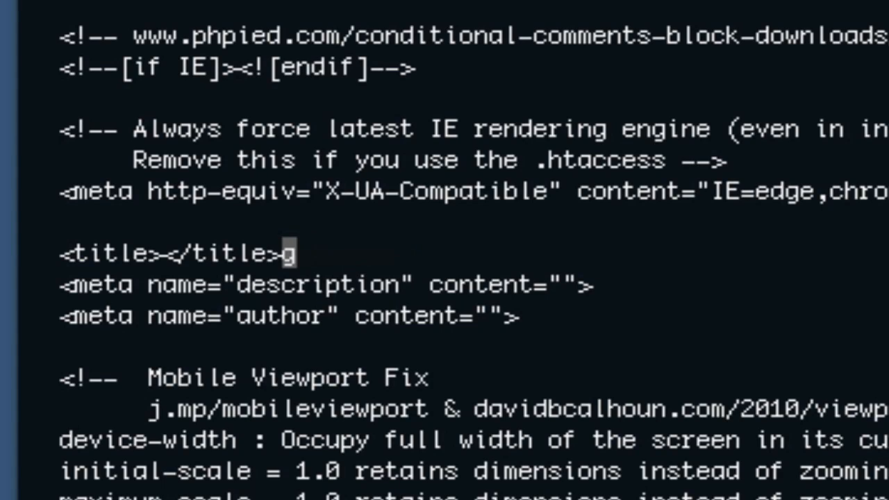
pyautogui.press('Backspace')
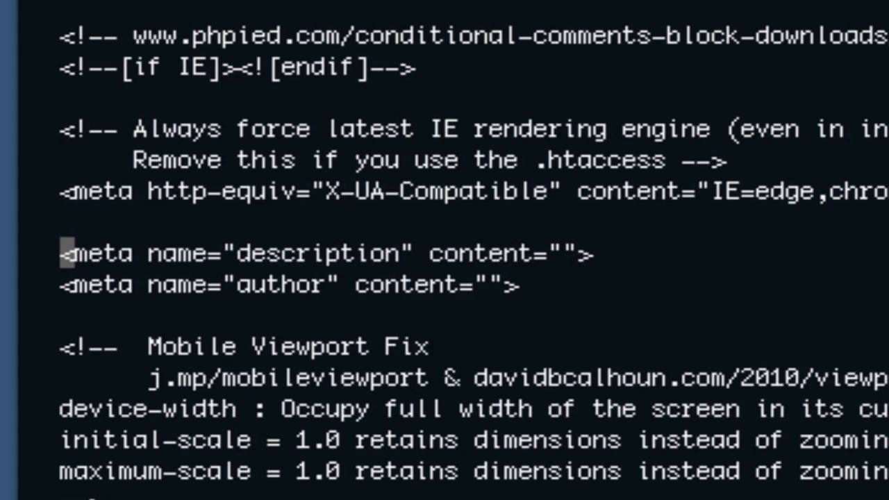
pyautogui.moveTo(202, 252)
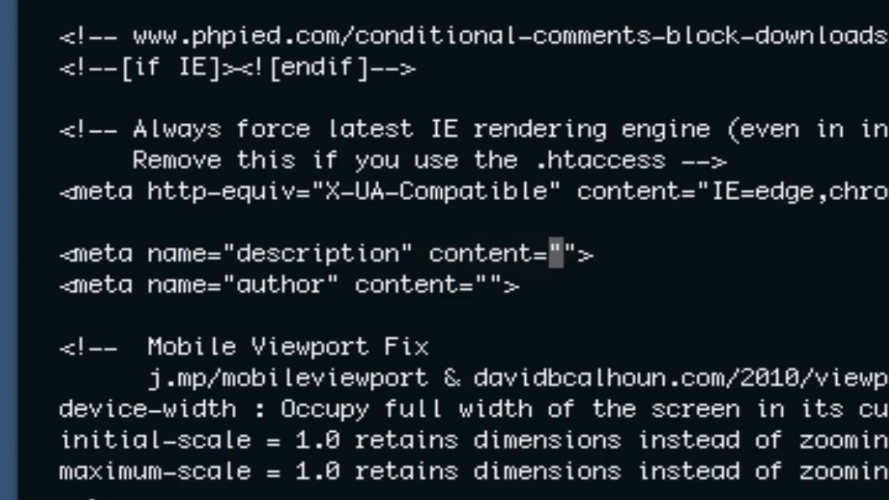
pyautogui.press('Right')
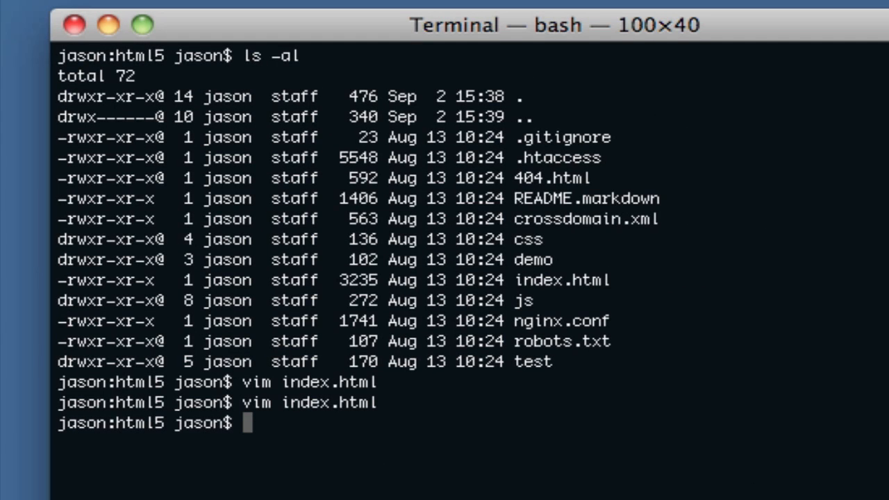
# - Run 'vim index.html' at the bash prompt to load the file again
pyautogui.write('vim index.html')
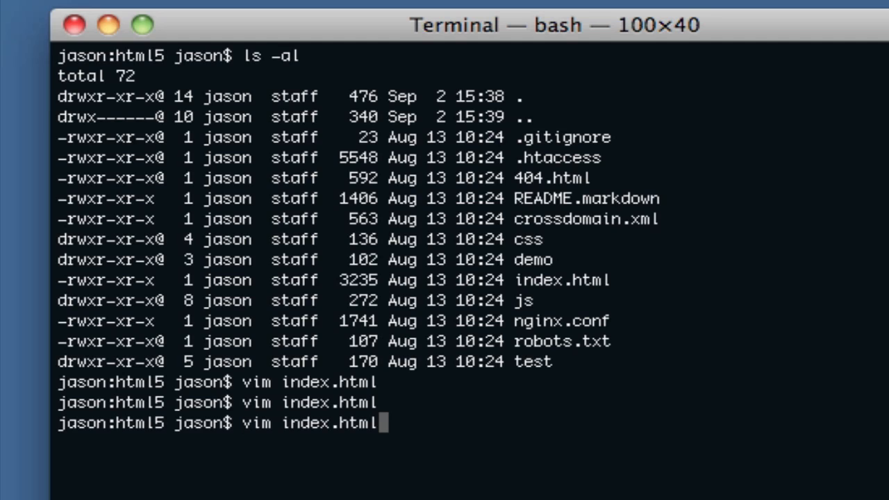
pyautogui.press('Return')
pyautogui.write('/')
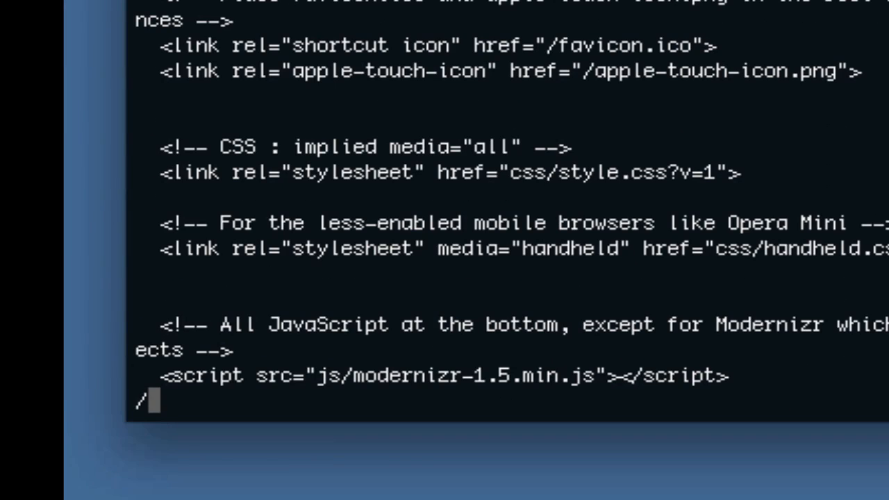
# - Search forward for '.css' to land on the style.css stylesheet link
pyautogui.write('.c')
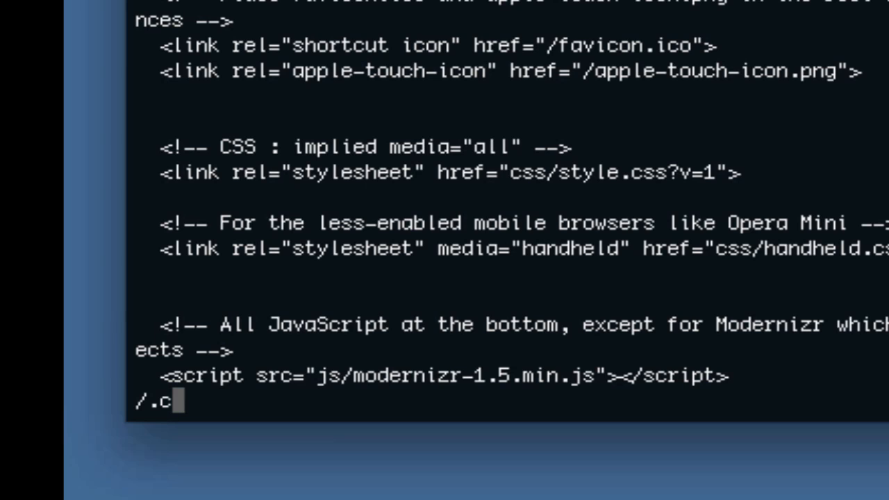
pyautogui.write('ss')
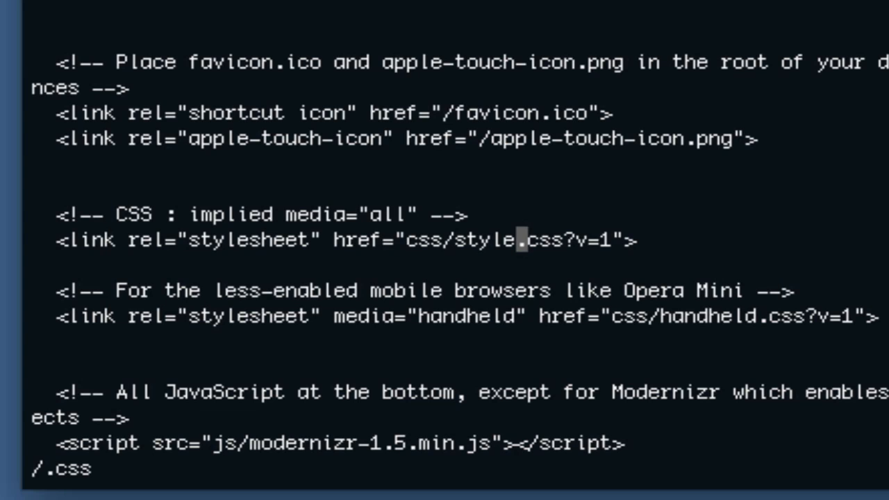
# - Jump through three more .css matches with n until the search wraps to the top
pyautogui.scroll(-3)
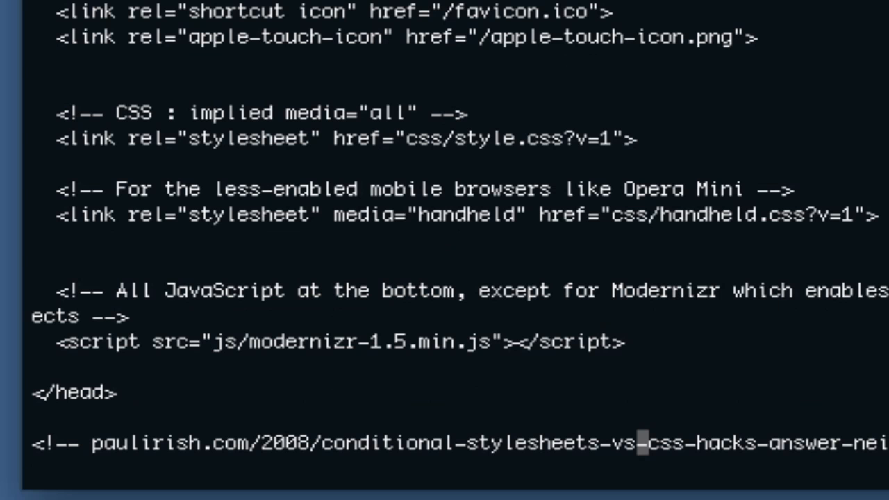
pyautogui.press('n')
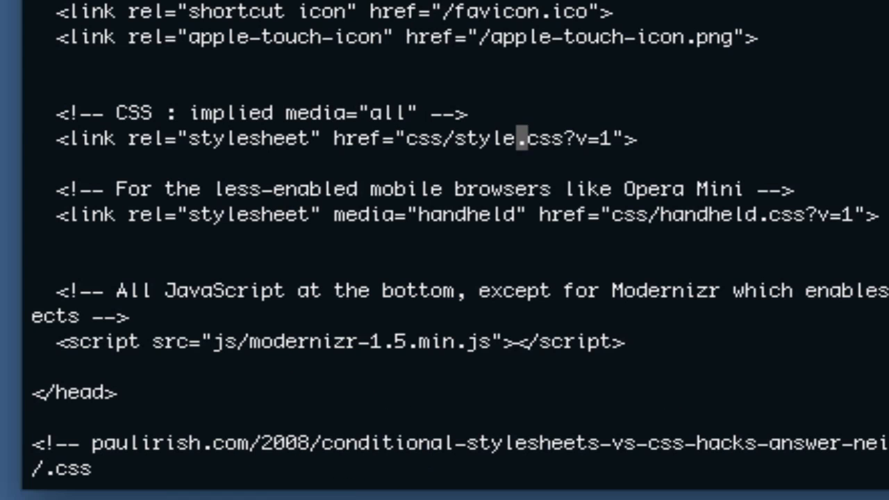
pyautogui.press('n')
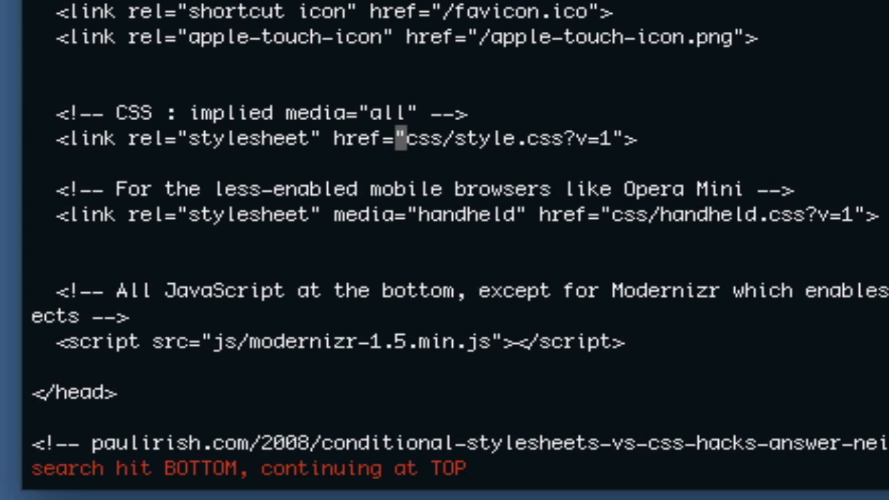
pyautogui.press('n')
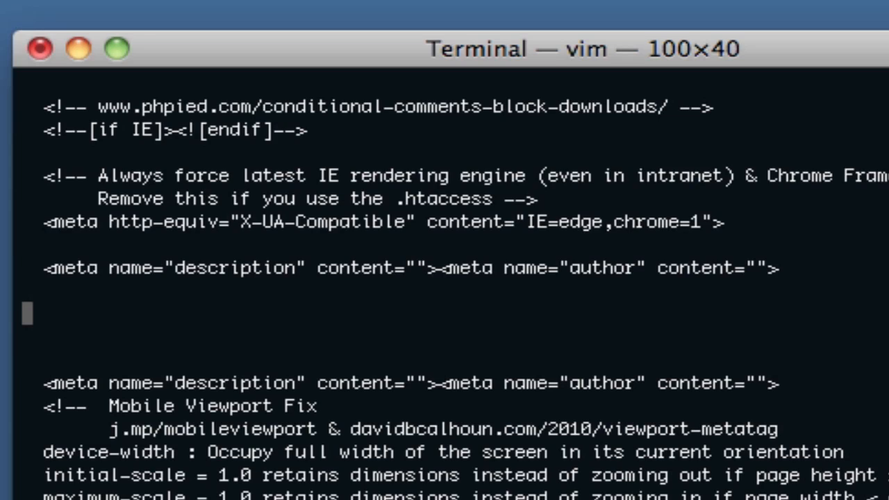
# - Type a new '<meta name="description"' tag between the two copied meta lines
pyautogui.write('<meta name="description"')
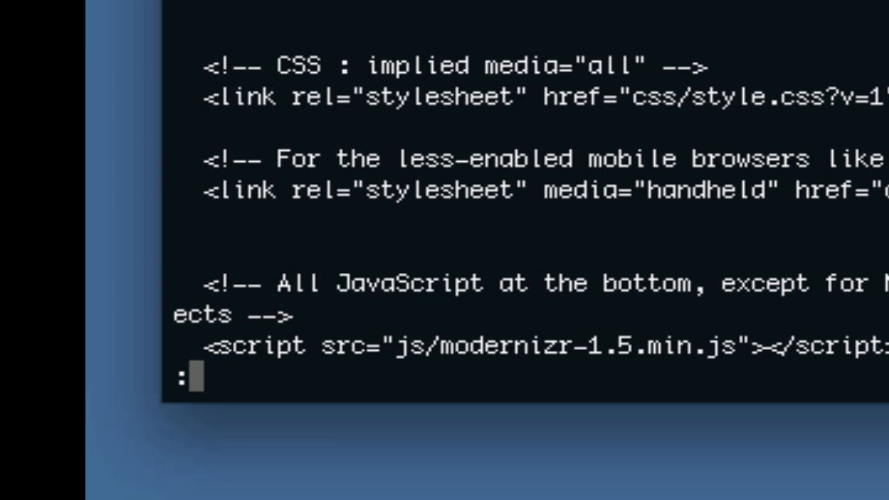
# - Open the :viusage Normal-mode command index above index.html and scroll through it
pyautogui.write('viusage')
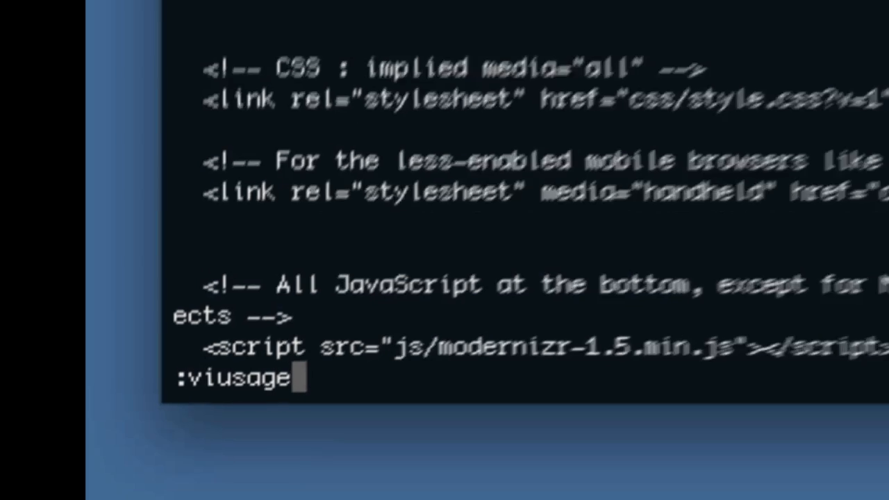
pyautogui.press('Return')
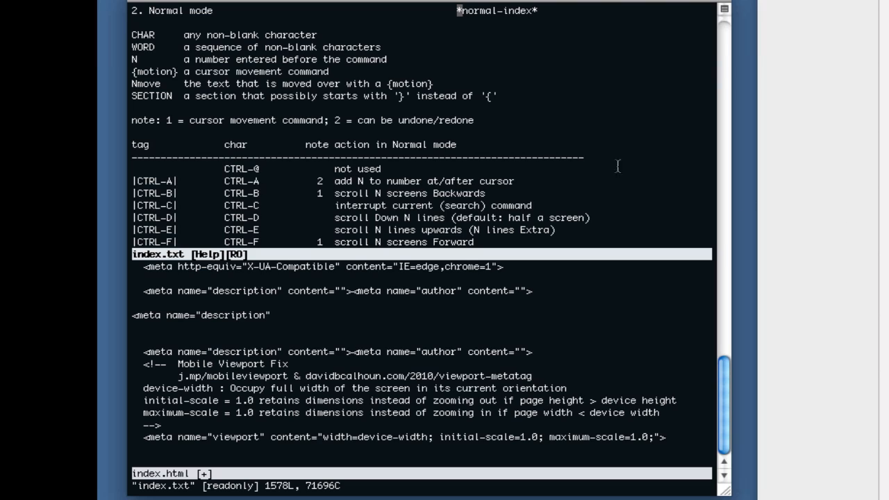
pyautogui.moveTo(555, 320)
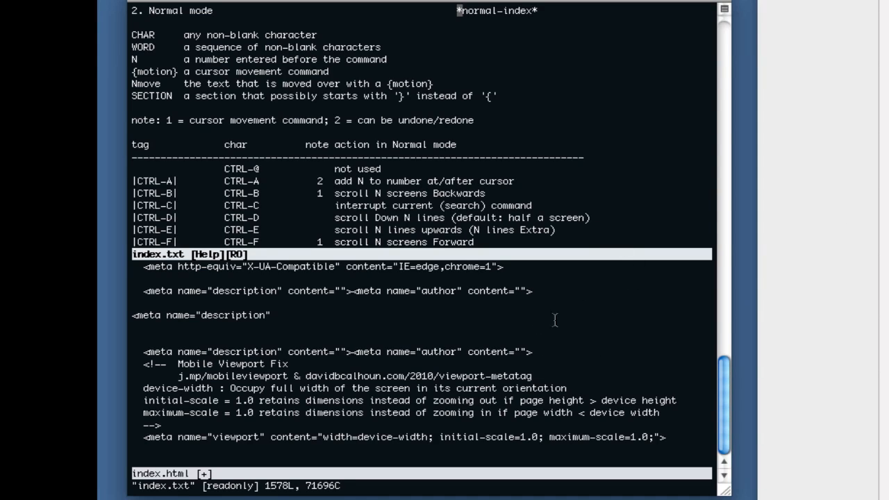
pyautogui.moveTo(579, 181)
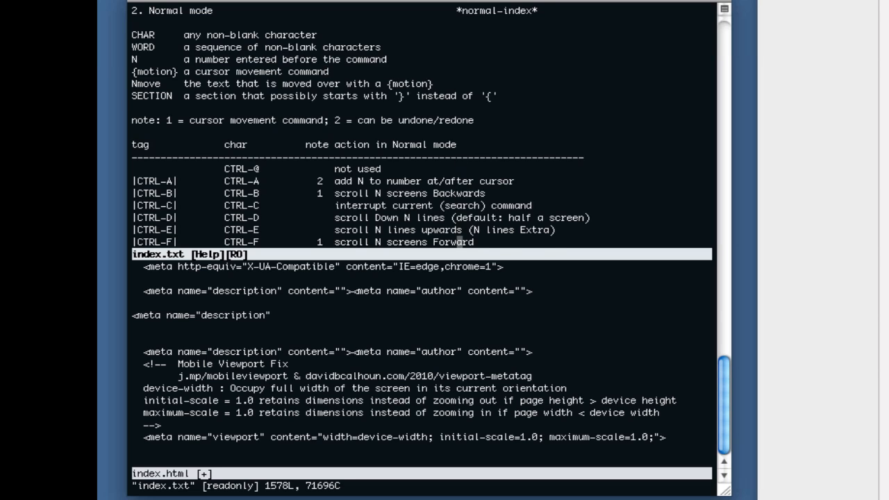
pyautogui.scroll(-3)
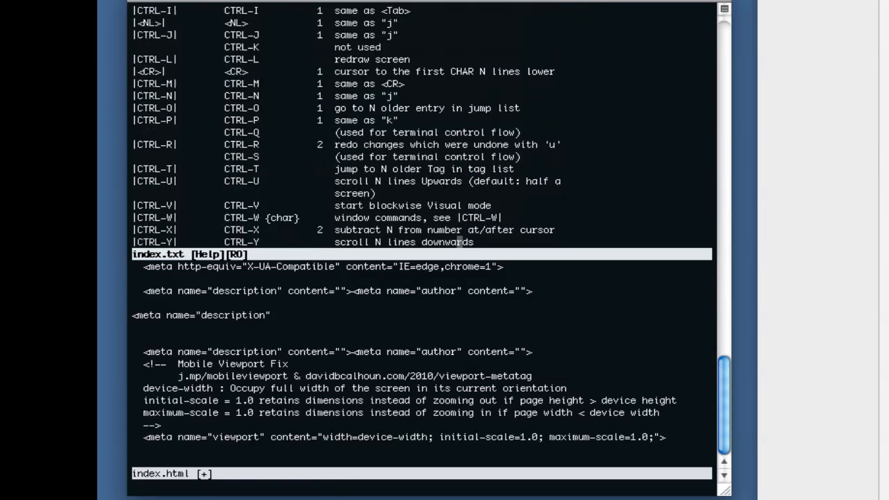
pyautogui.scroll(-3)
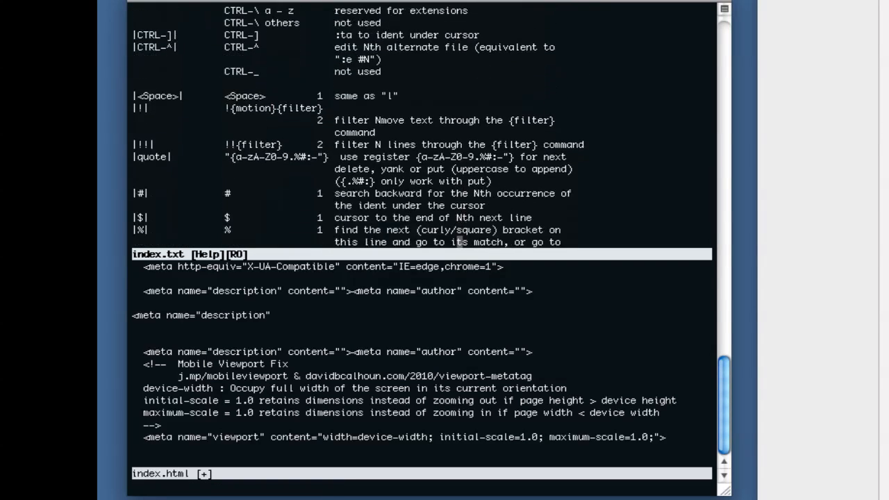
pyautogui.scroll(-3)
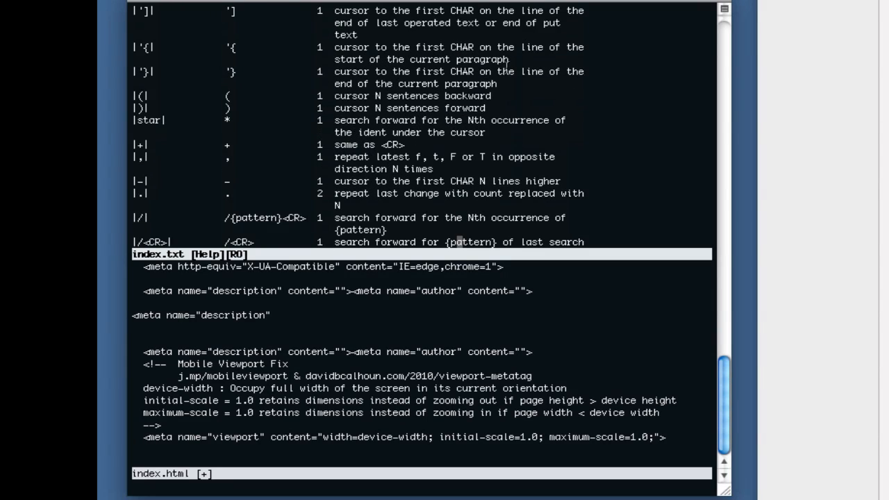
pyautogui.moveTo(679, 216)
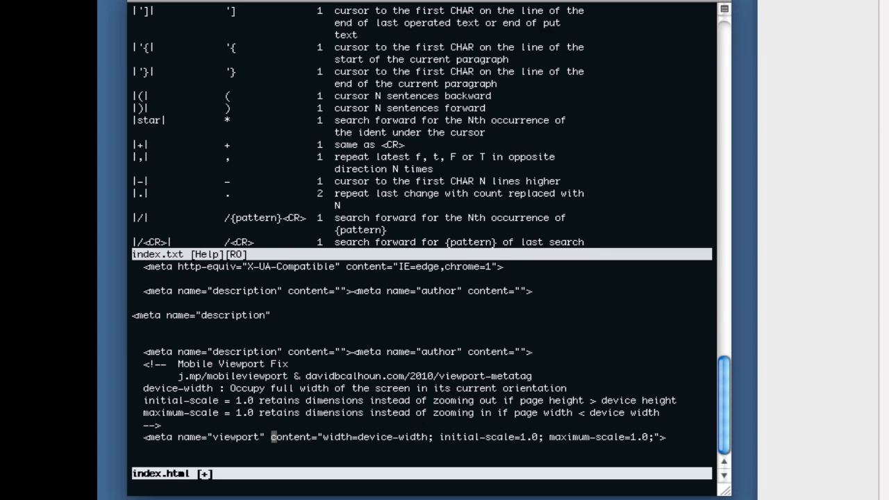
pyautogui.scroll(-3)
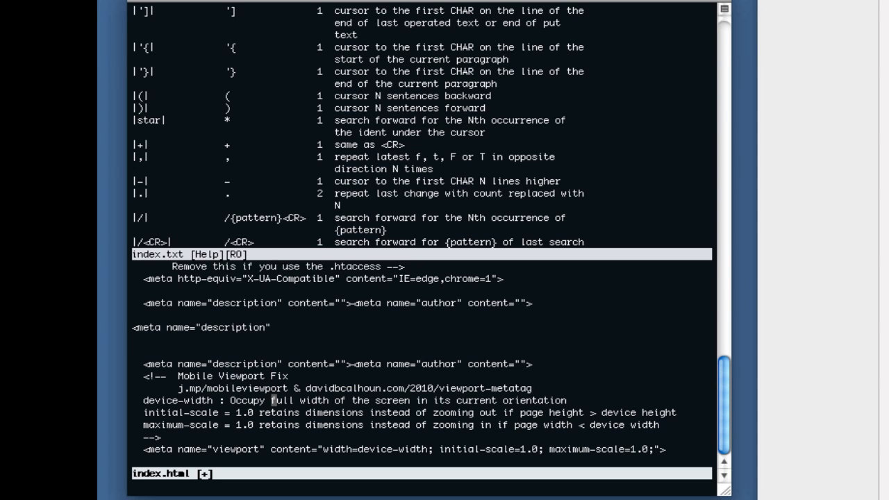
pyautogui.scroll(-3)
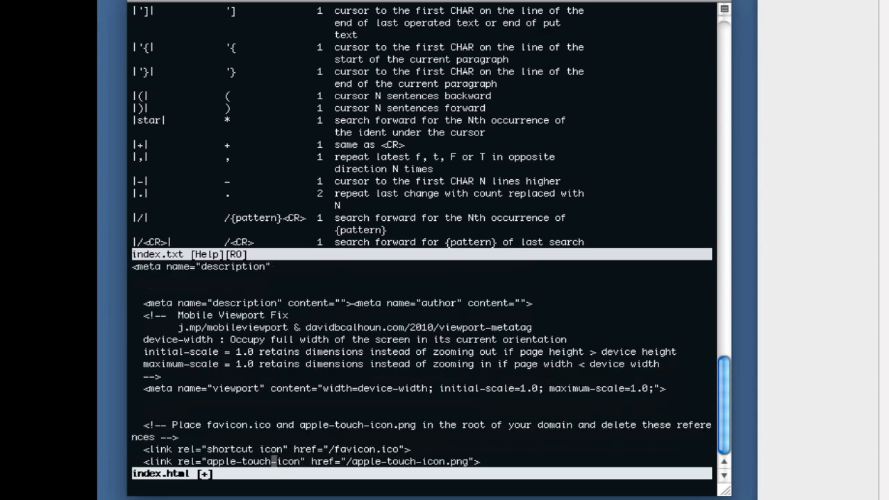
pyautogui.scroll(-3)
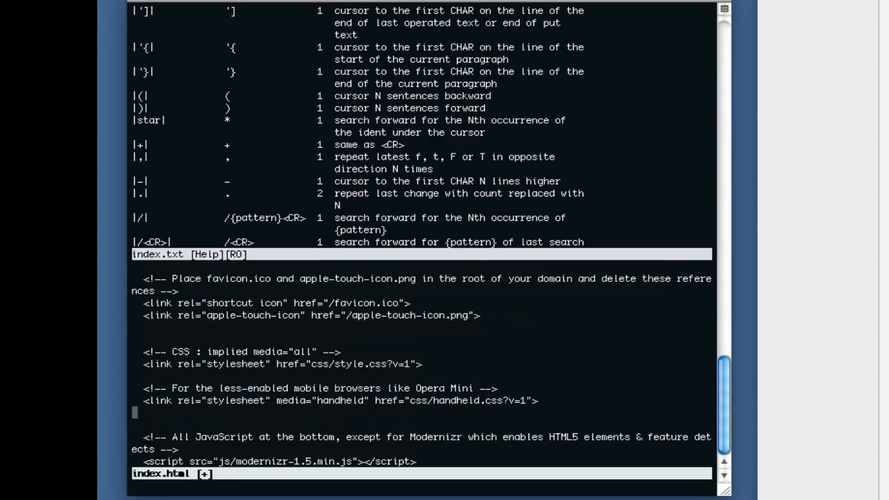
pyautogui.scroll(3)
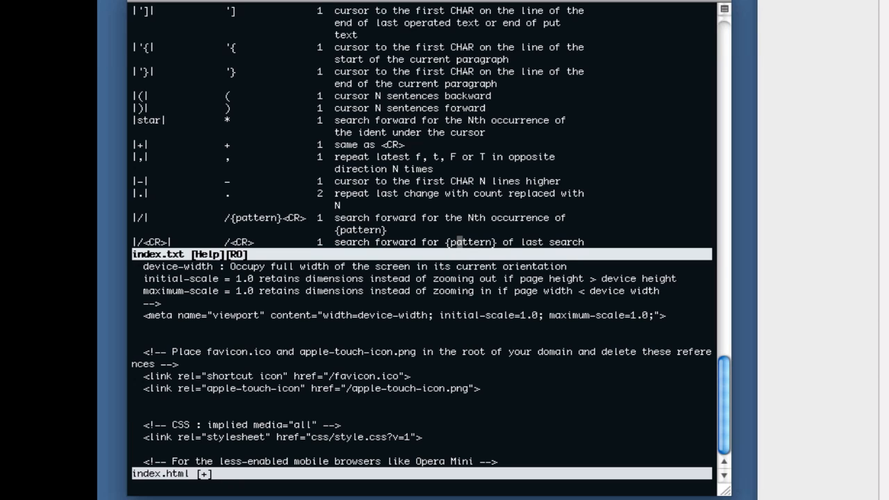
pyautogui.scroll(-3)
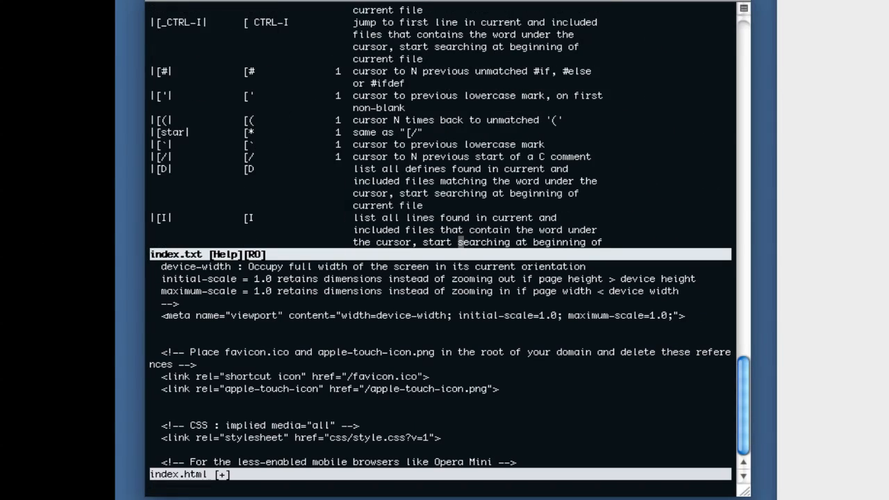
# - Quit Vim with :q!, discarding index.html changes and closing the help split
pyautogui.scroll(-3)
pyautogui.write(':')
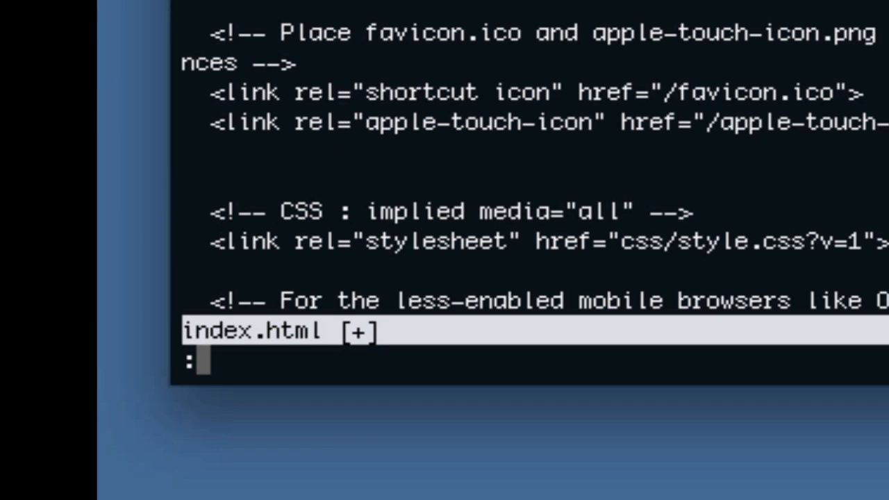
pyautogui.write('q')
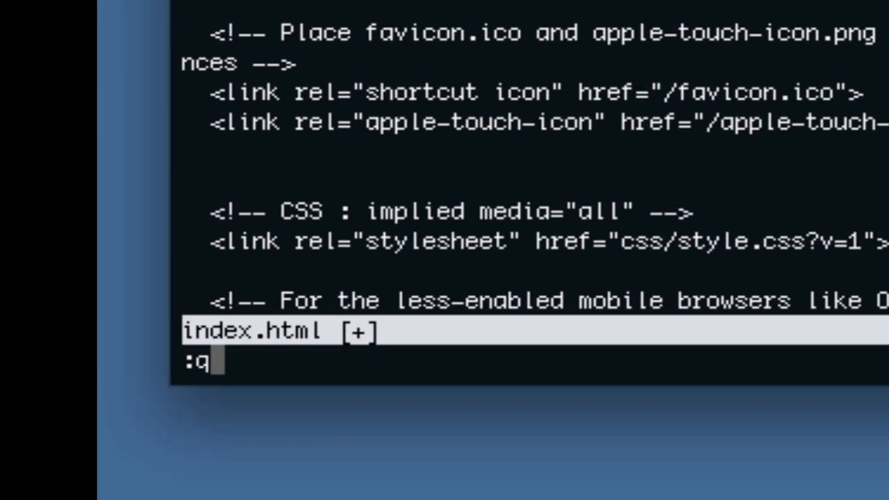
pyautogui.write('!')
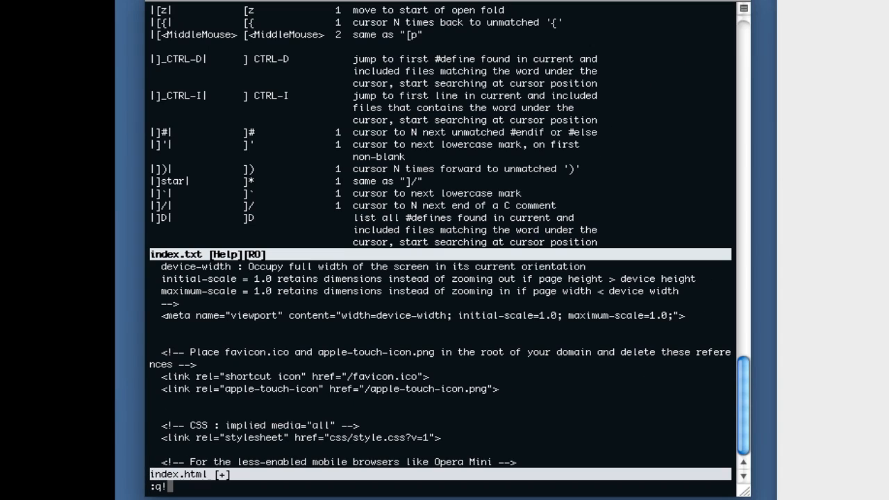
pyautogui.press('Return')
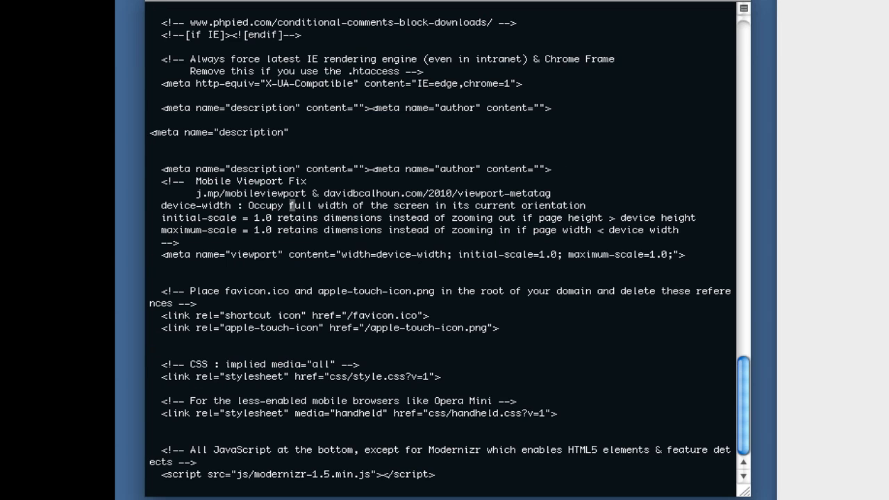
pyautogui.scroll(3)
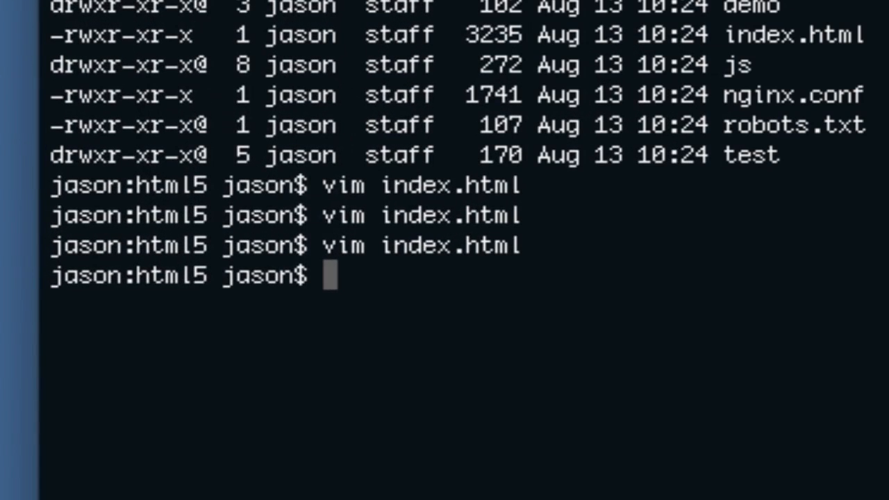
# - Run 'vim -O index.html .htaccess' to show both files in vertical panes
pyautogui.write('vim -')
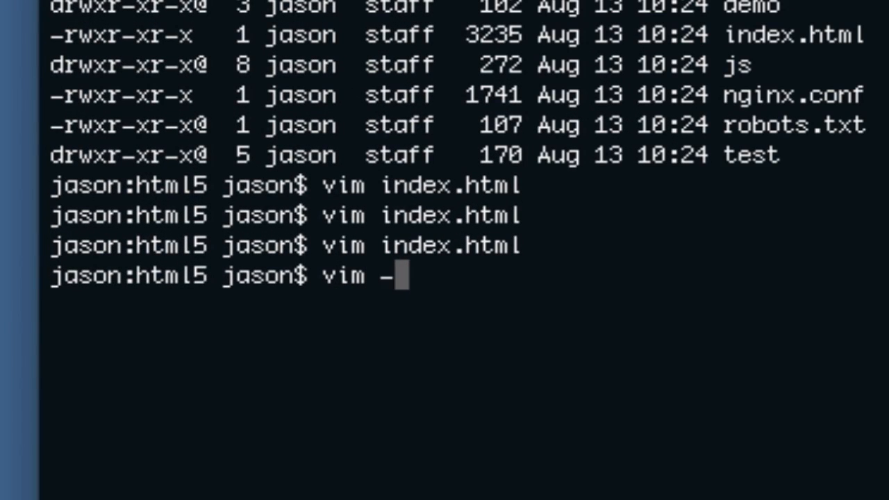
pyautogui.write('O')
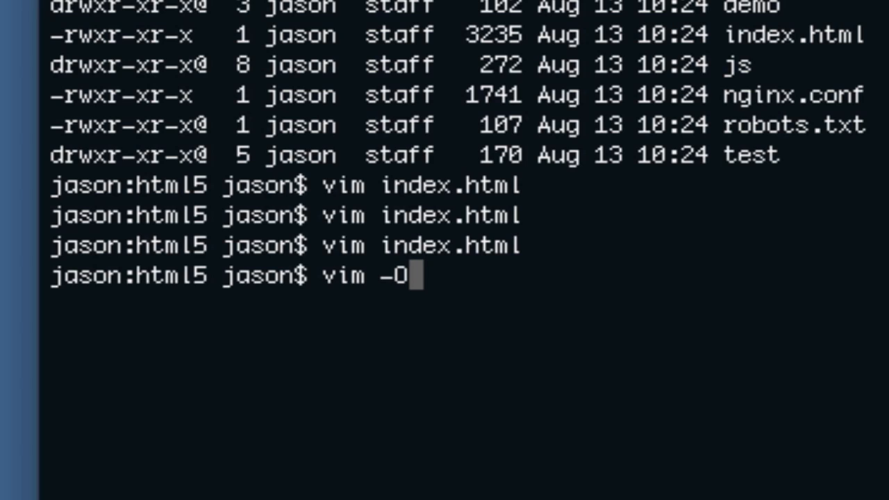
pyautogui.write('inde')
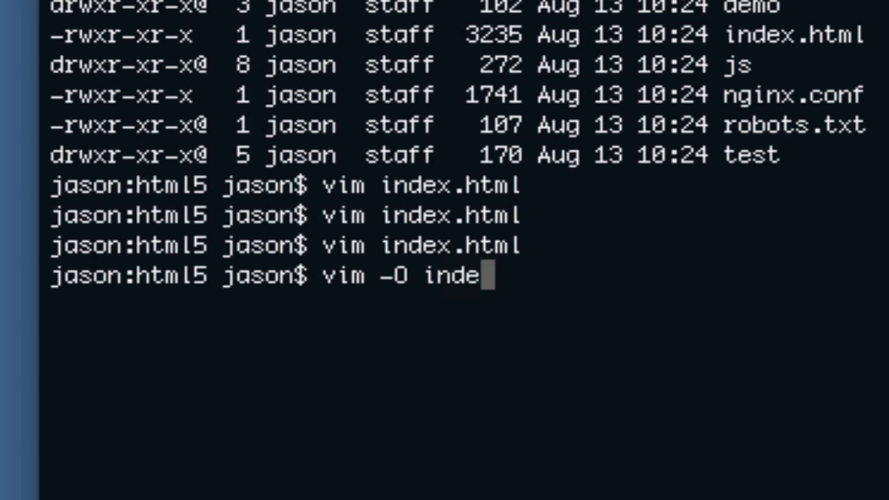
pyautogui.write('x.html')
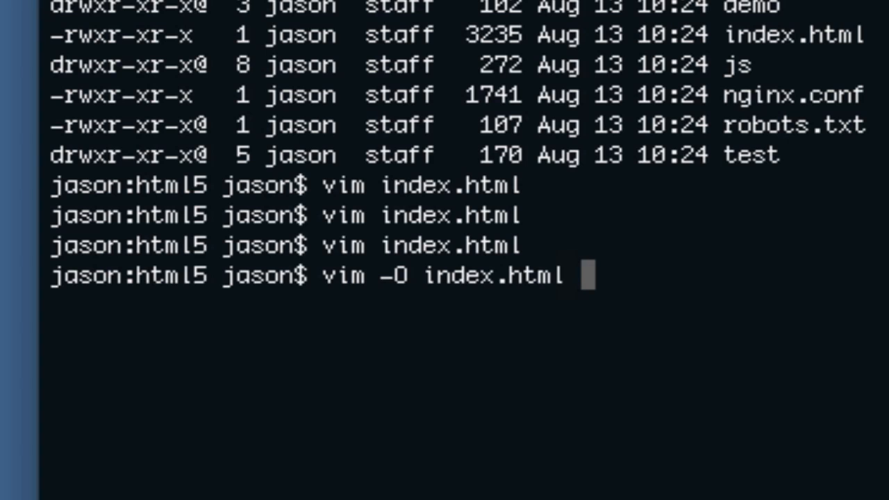
pyautogui.write('.htaccess')
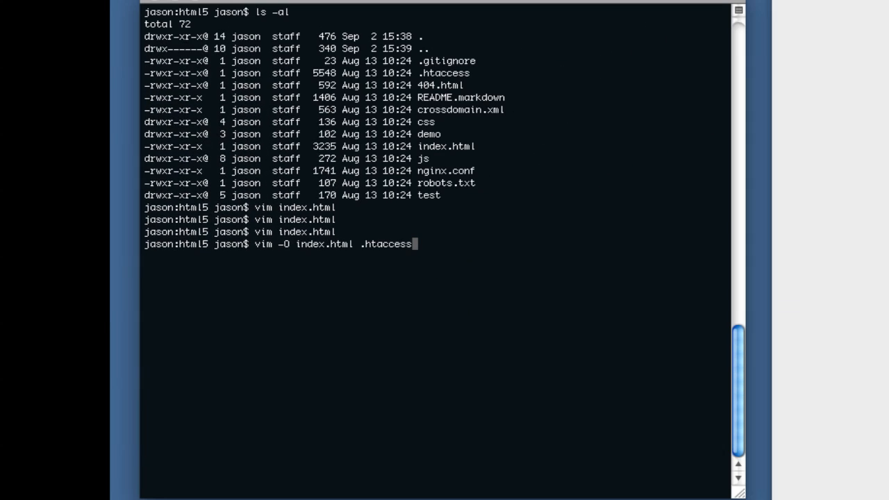
pyautogui.press('Return')
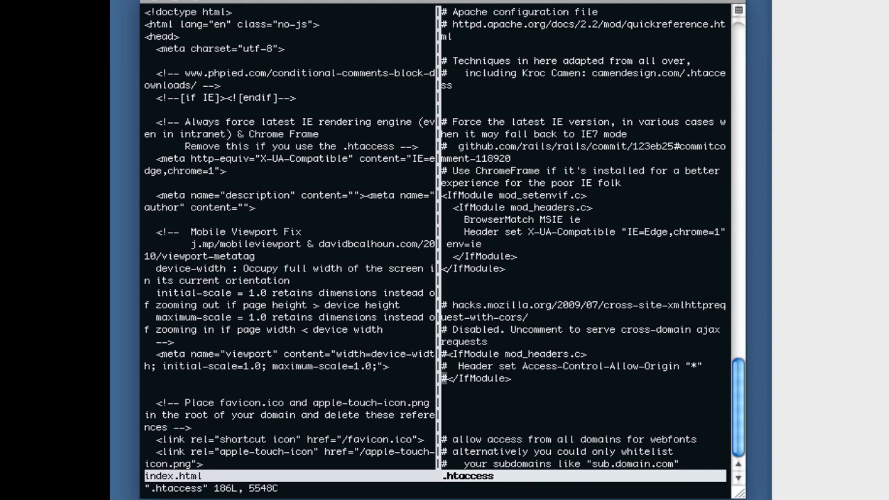
# - Scroll through index.html alongside .htaccess in the vertical split
pyautogui.scroll(-3)
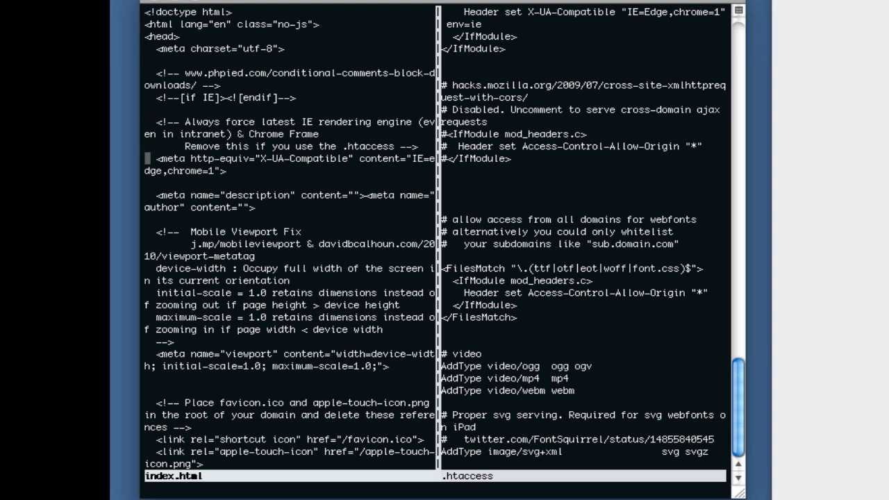
pyautogui.scroll(-3)
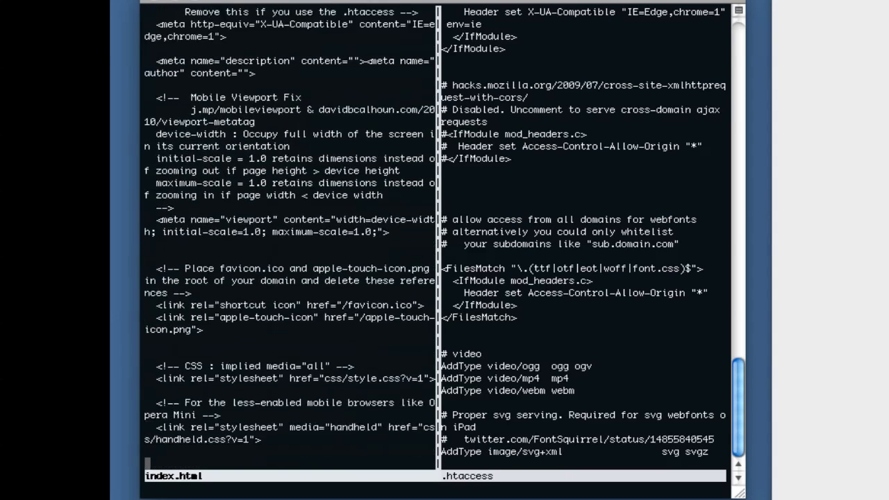
pyautogui.scroll(-3)
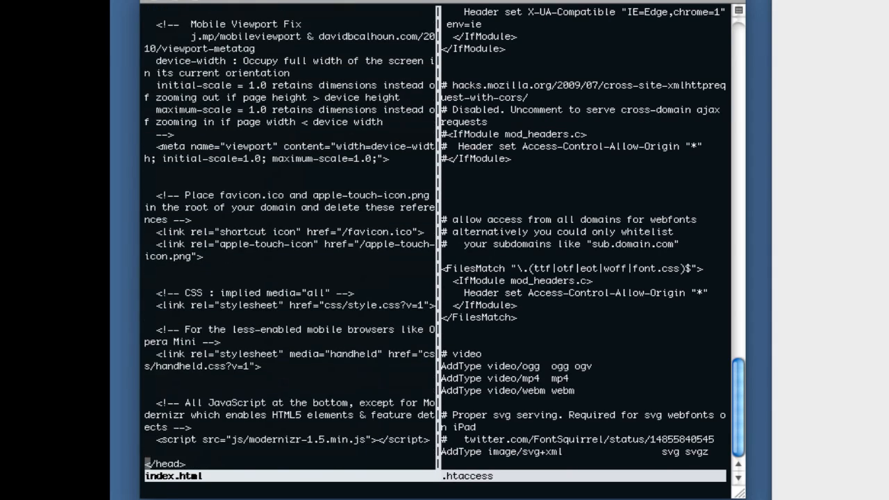
pyautogui.scroll(3)
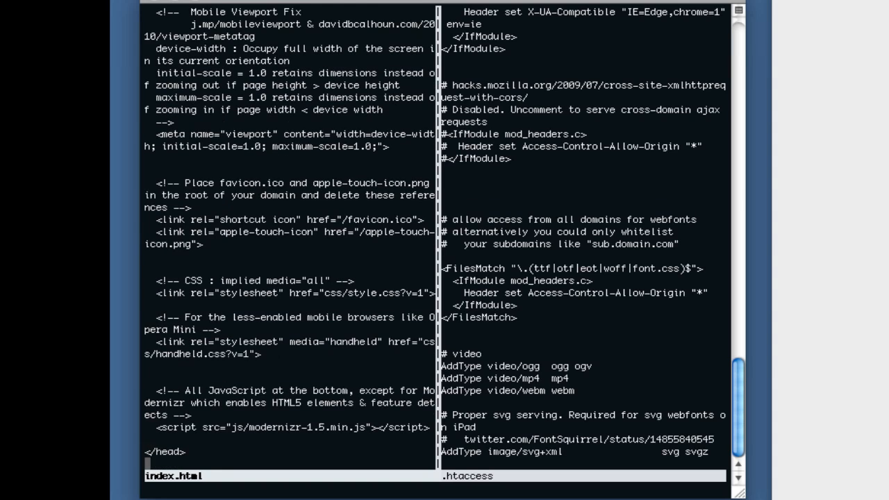
pyautogui.scroll(-3)
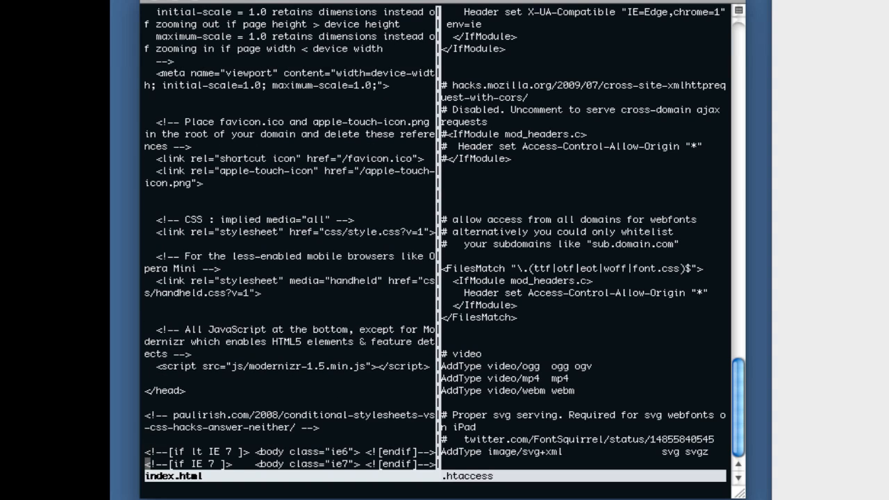
pyautogui.scroll(-3)
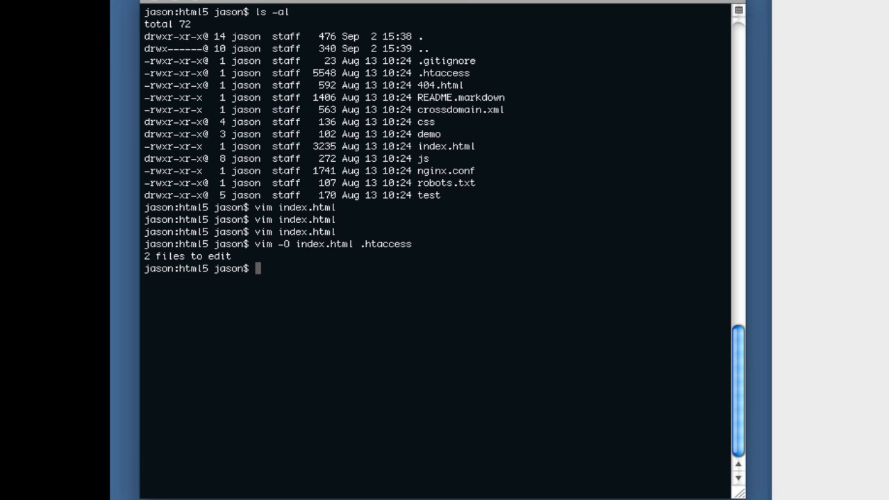
pyautogui.moveTo(853, 144)
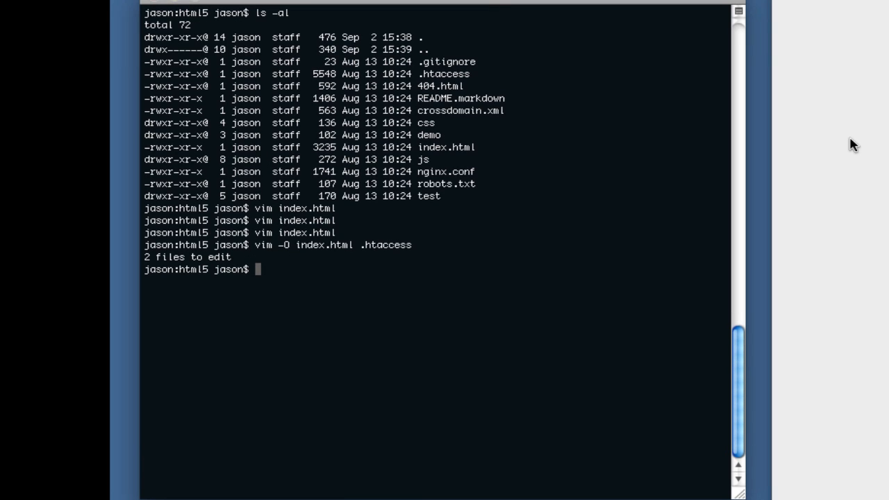